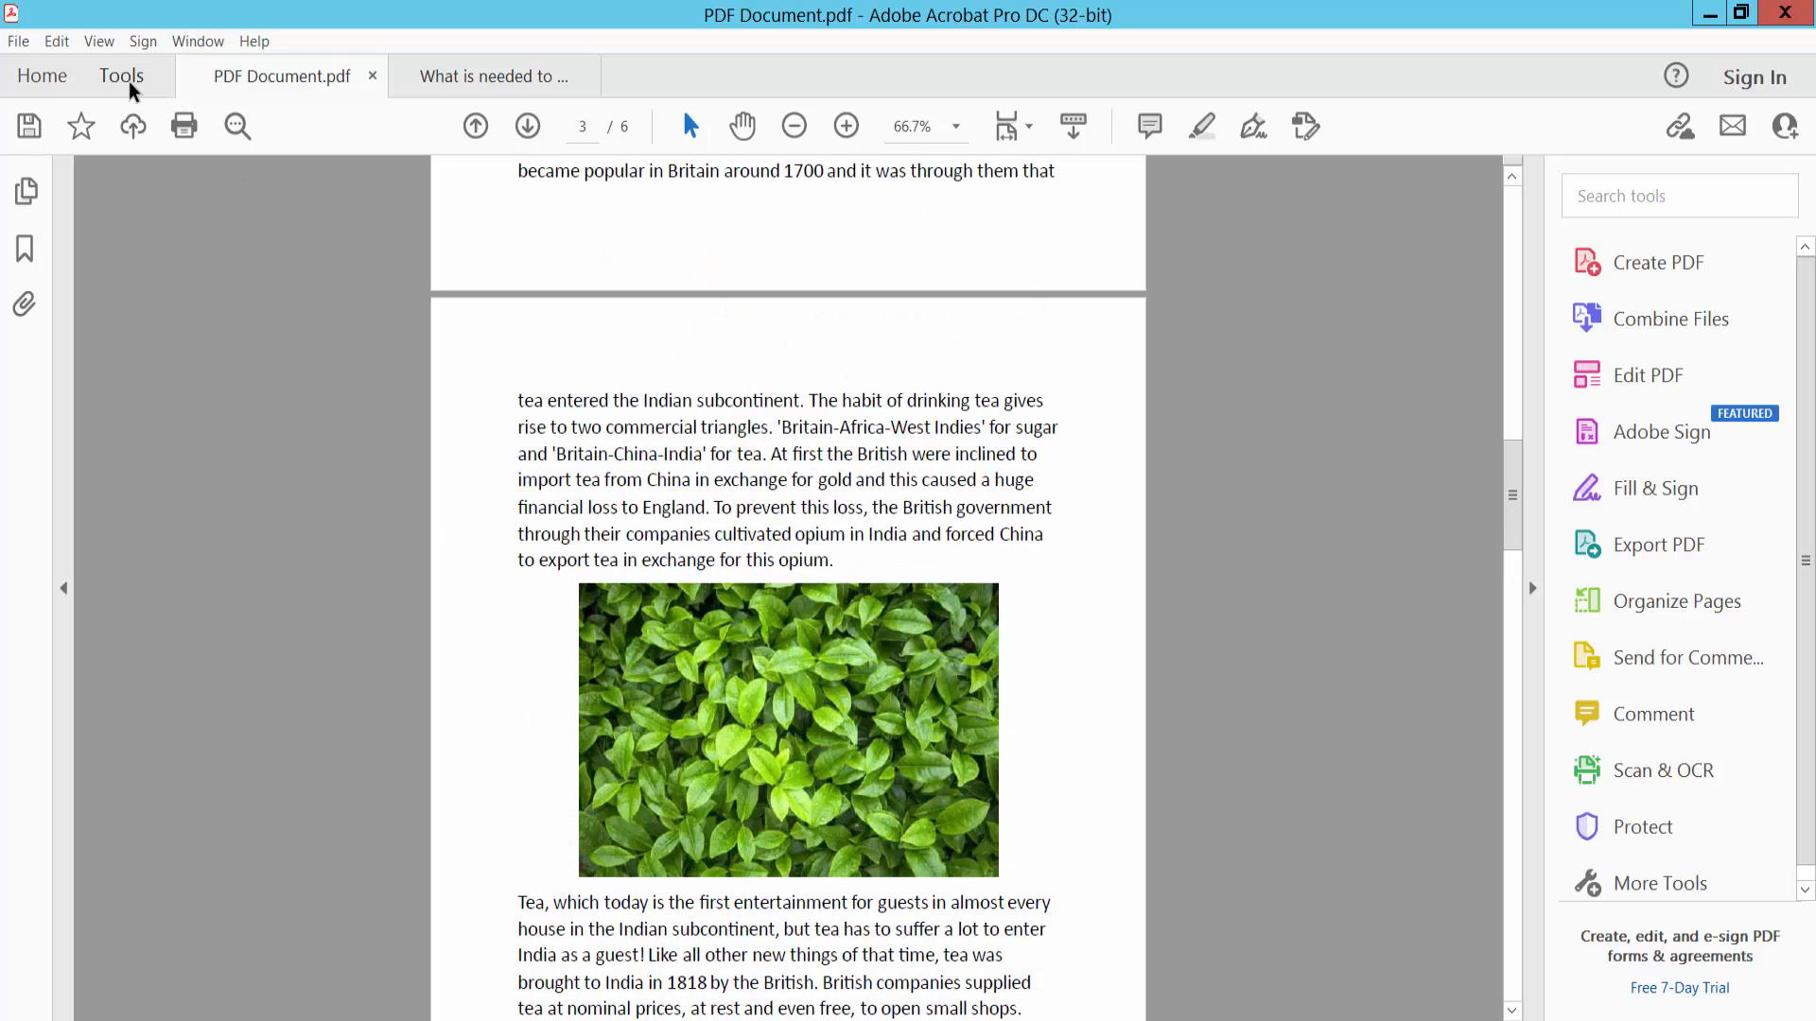
- Show the overview of all available Acrobat tools
click(121, 76)
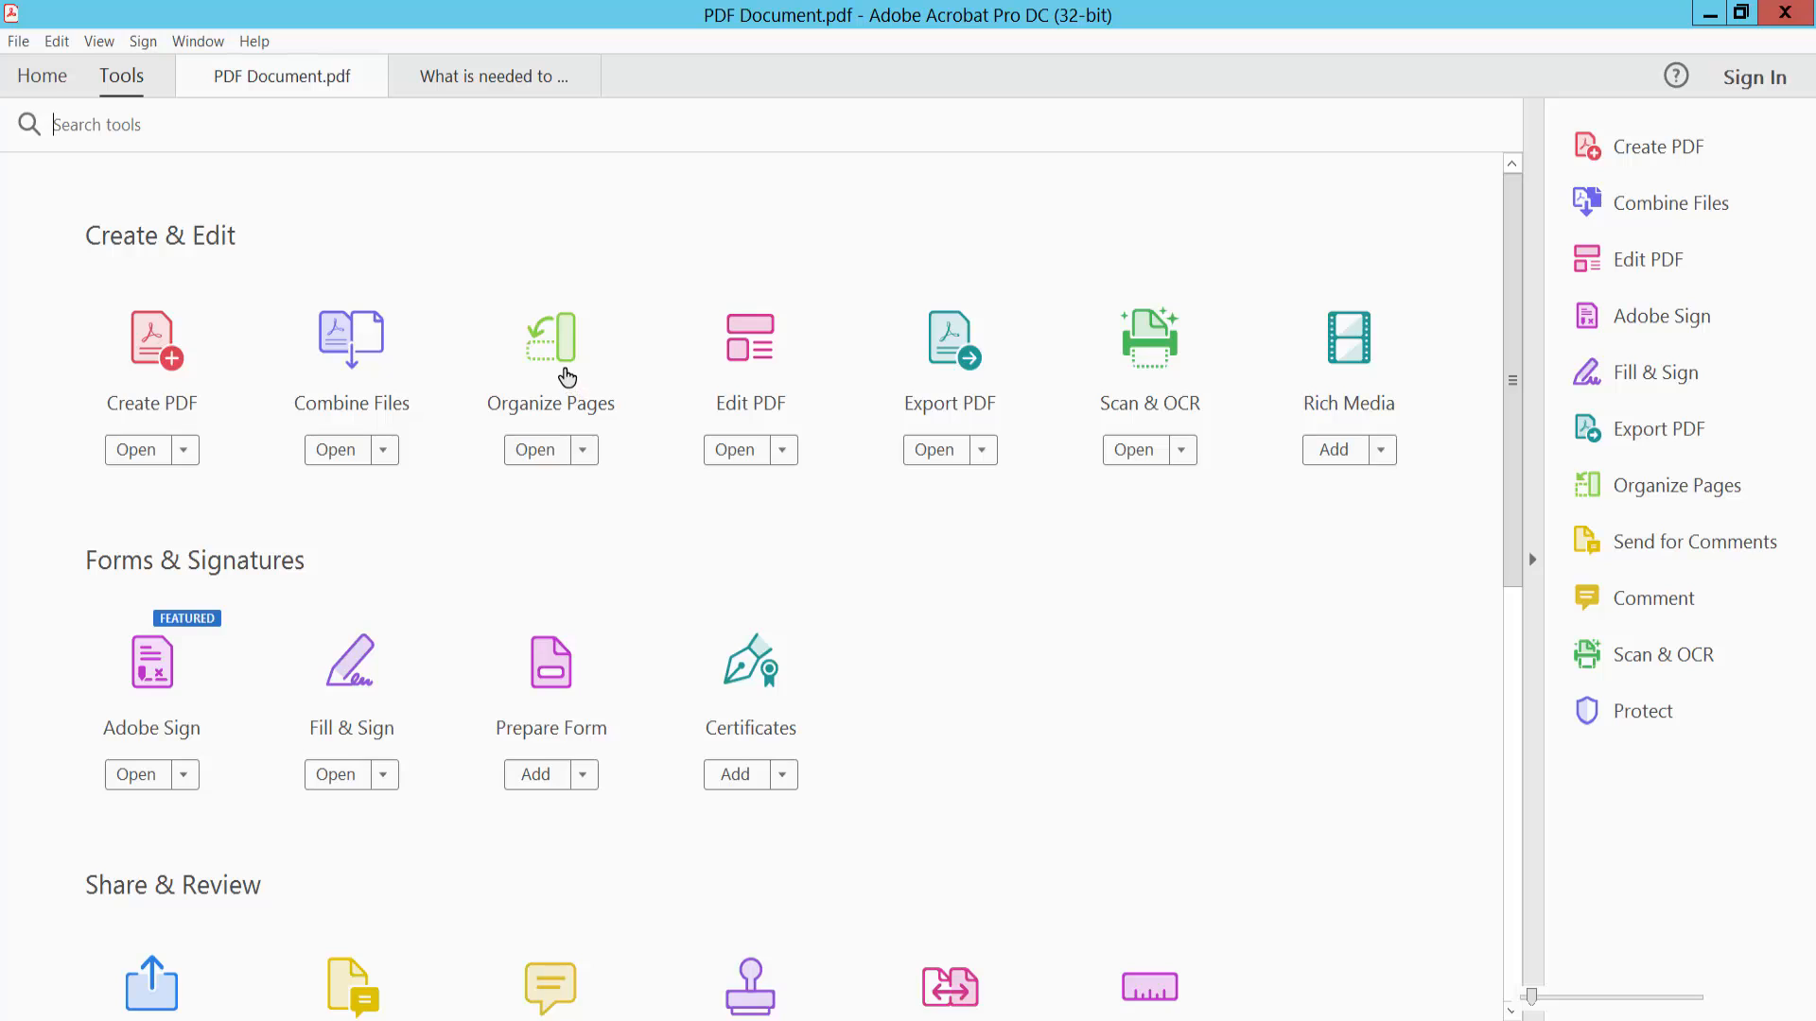
- Show PDF Document.pdf as page thumbnails and copy page 5, the Information Form
click(533, 450)
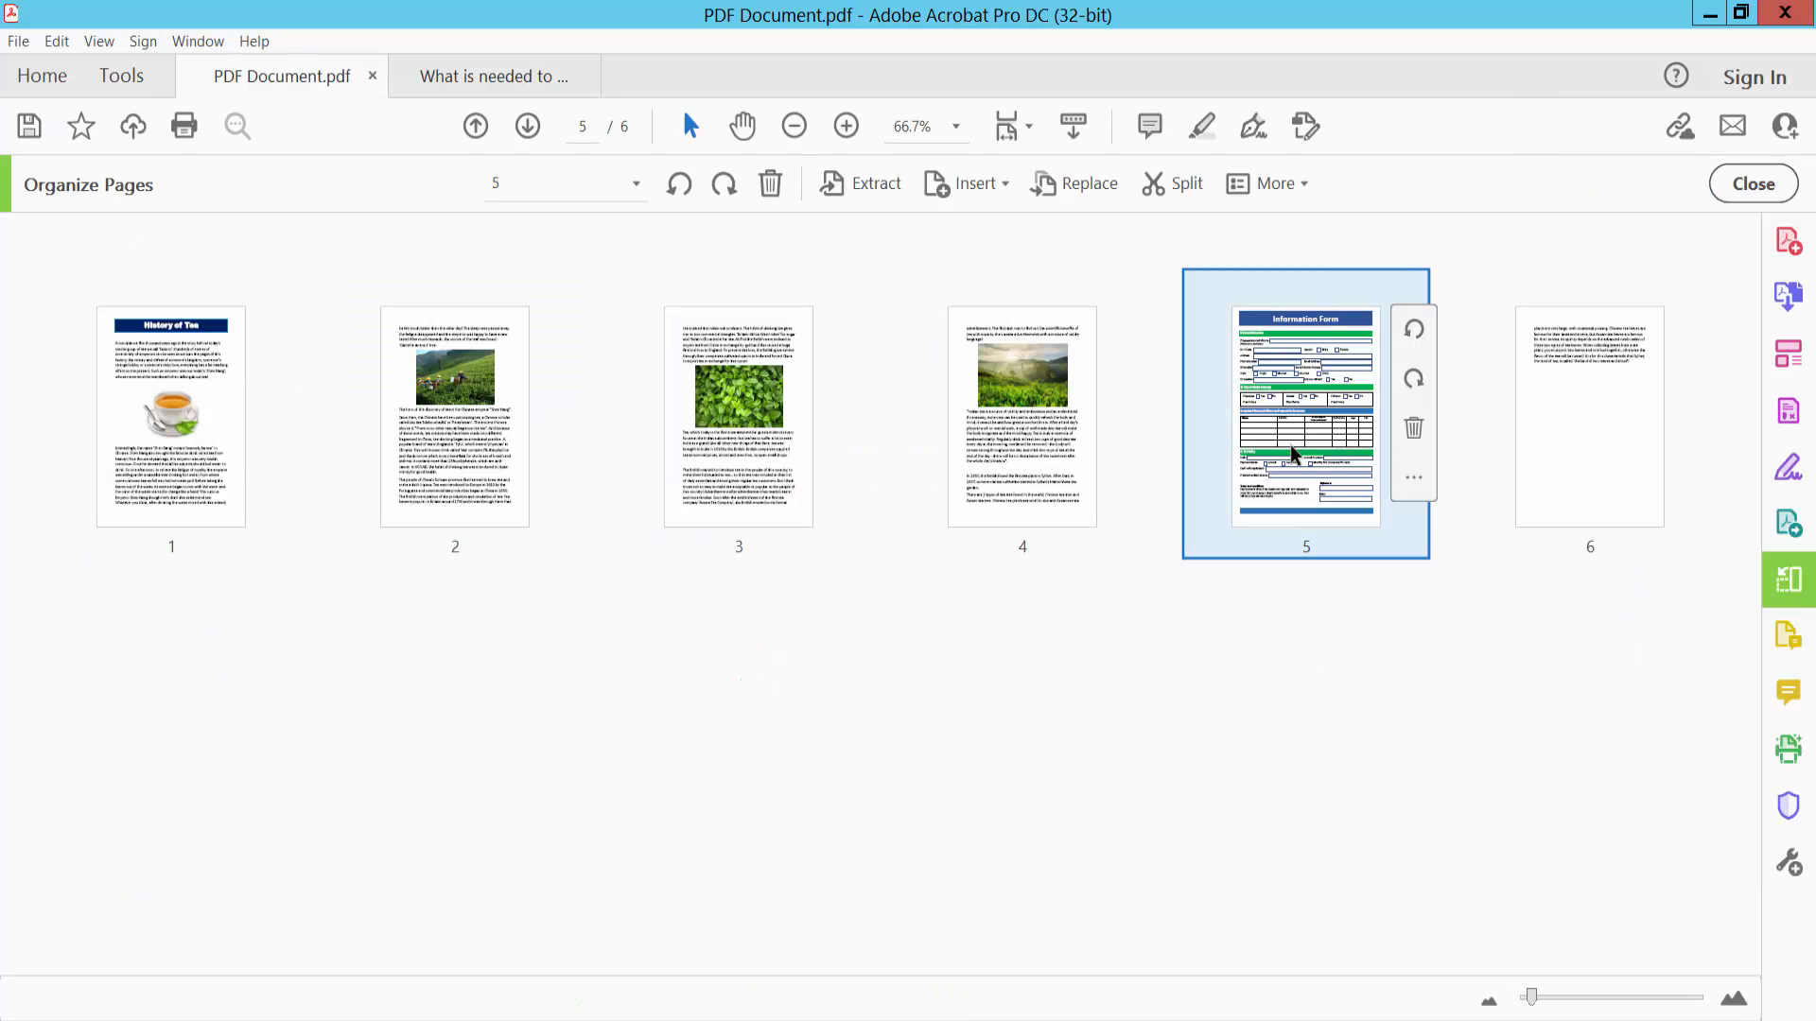
right_click(1305, 416)
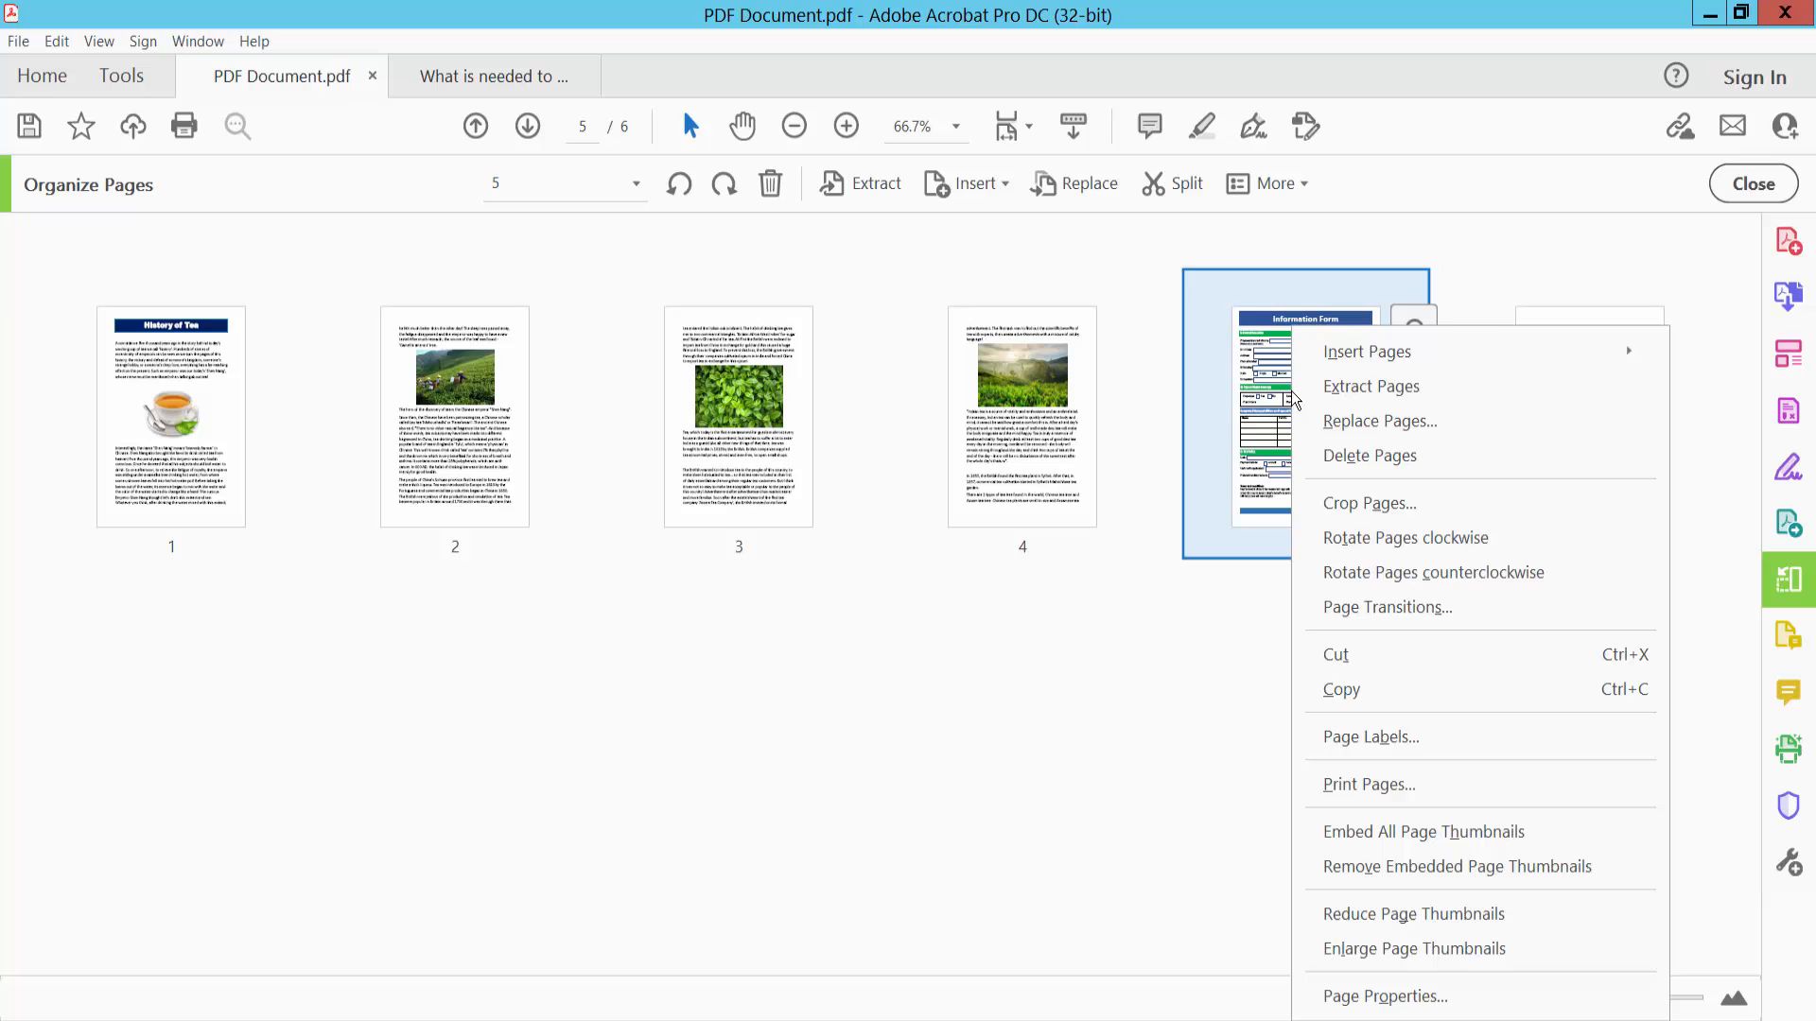
mouse_move(1363, 688)
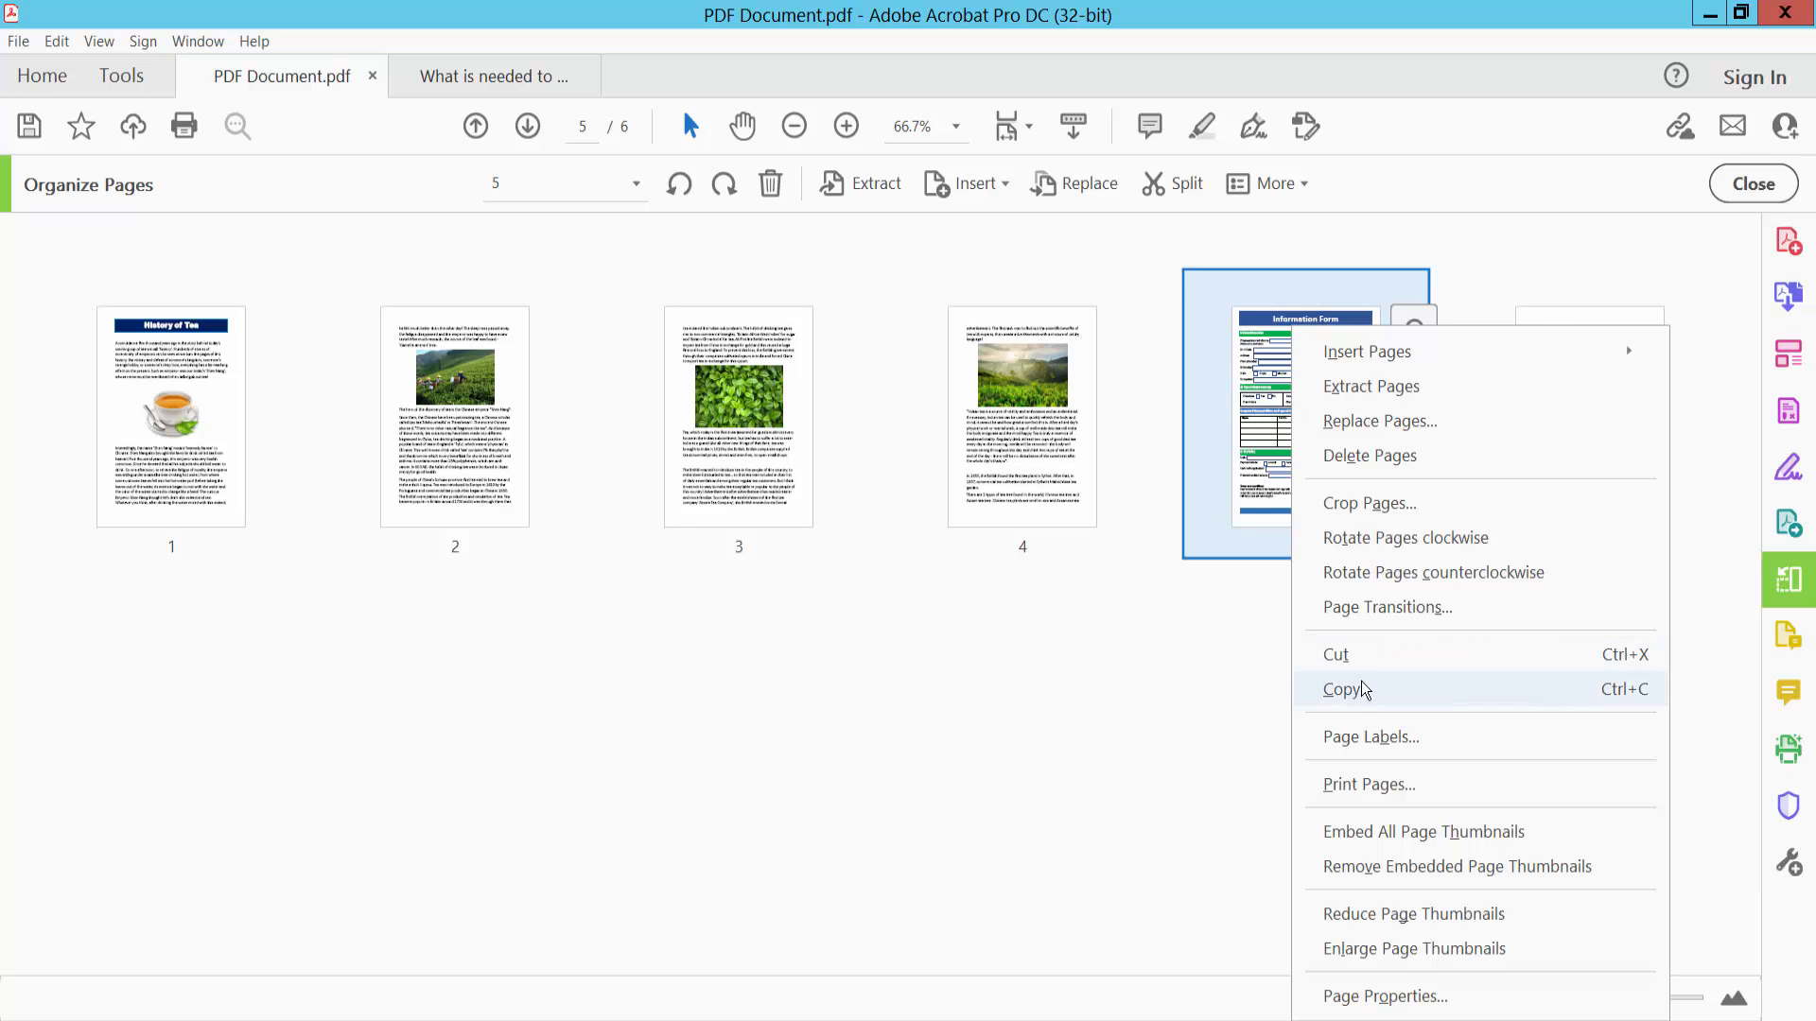
click(1345, 689)
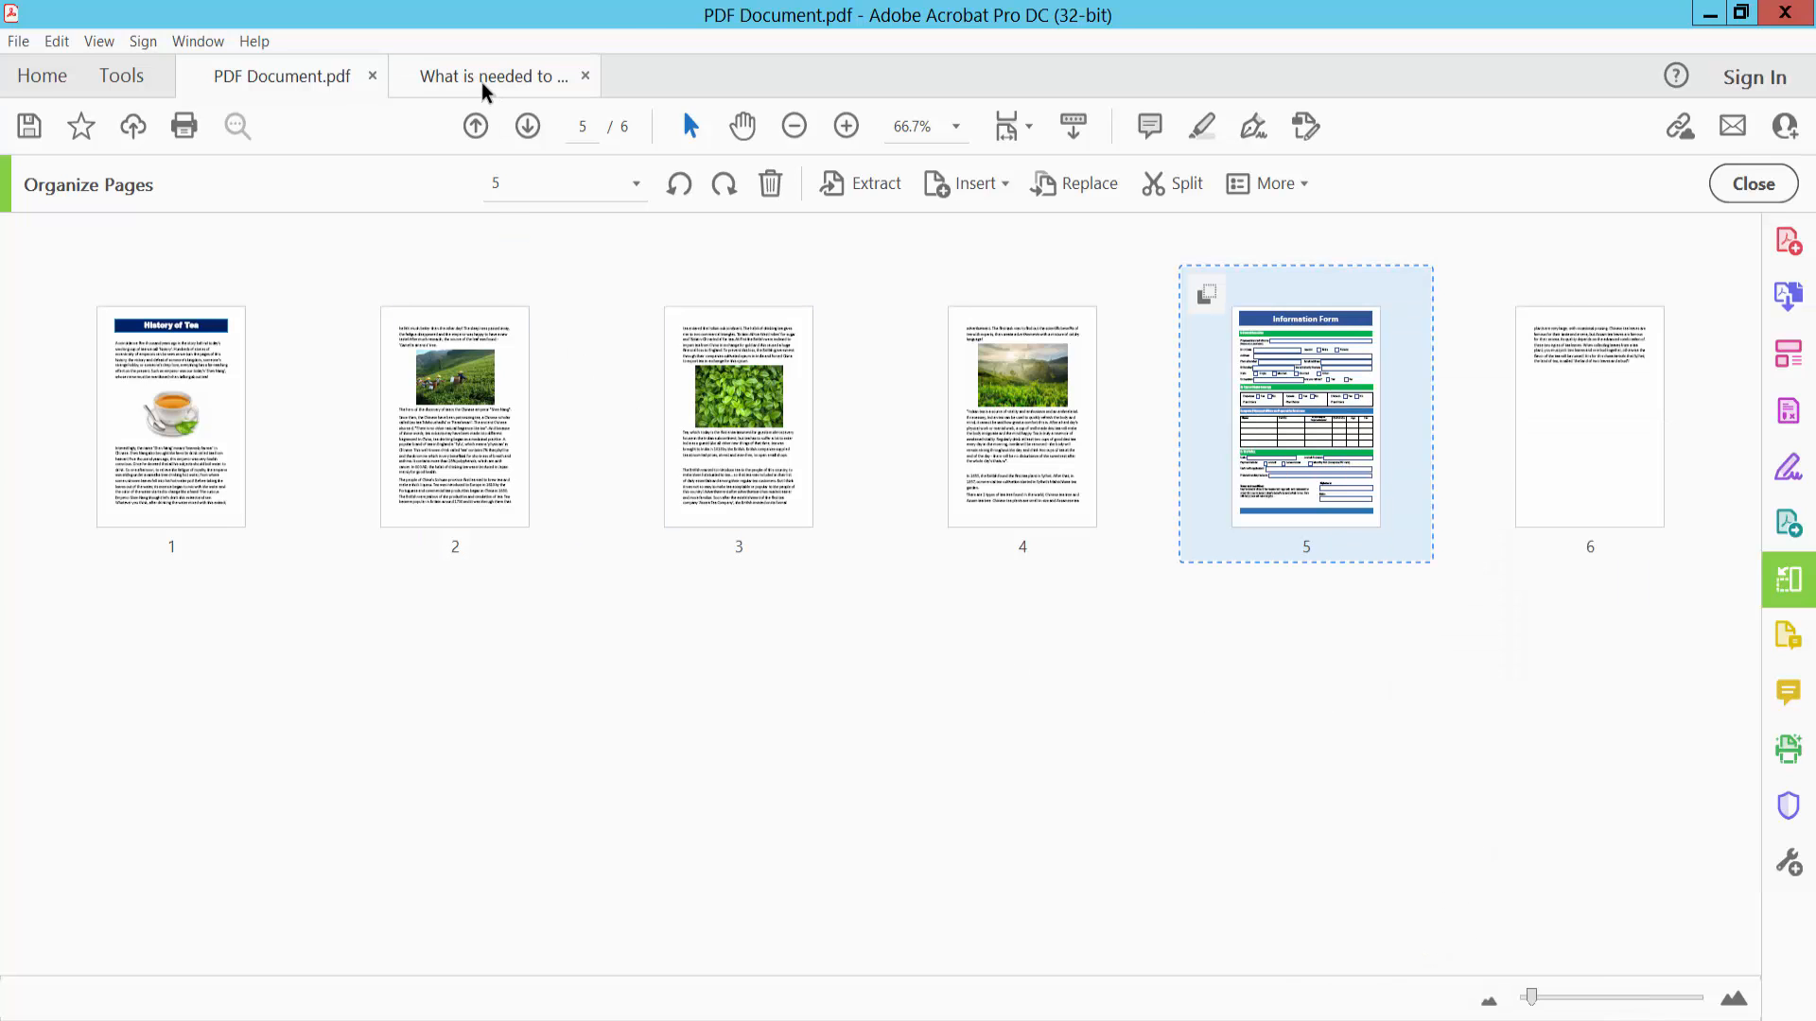
- Paste the Information Form after page 1 of the osteoporosis PDF, making five pages
click(490, 76)
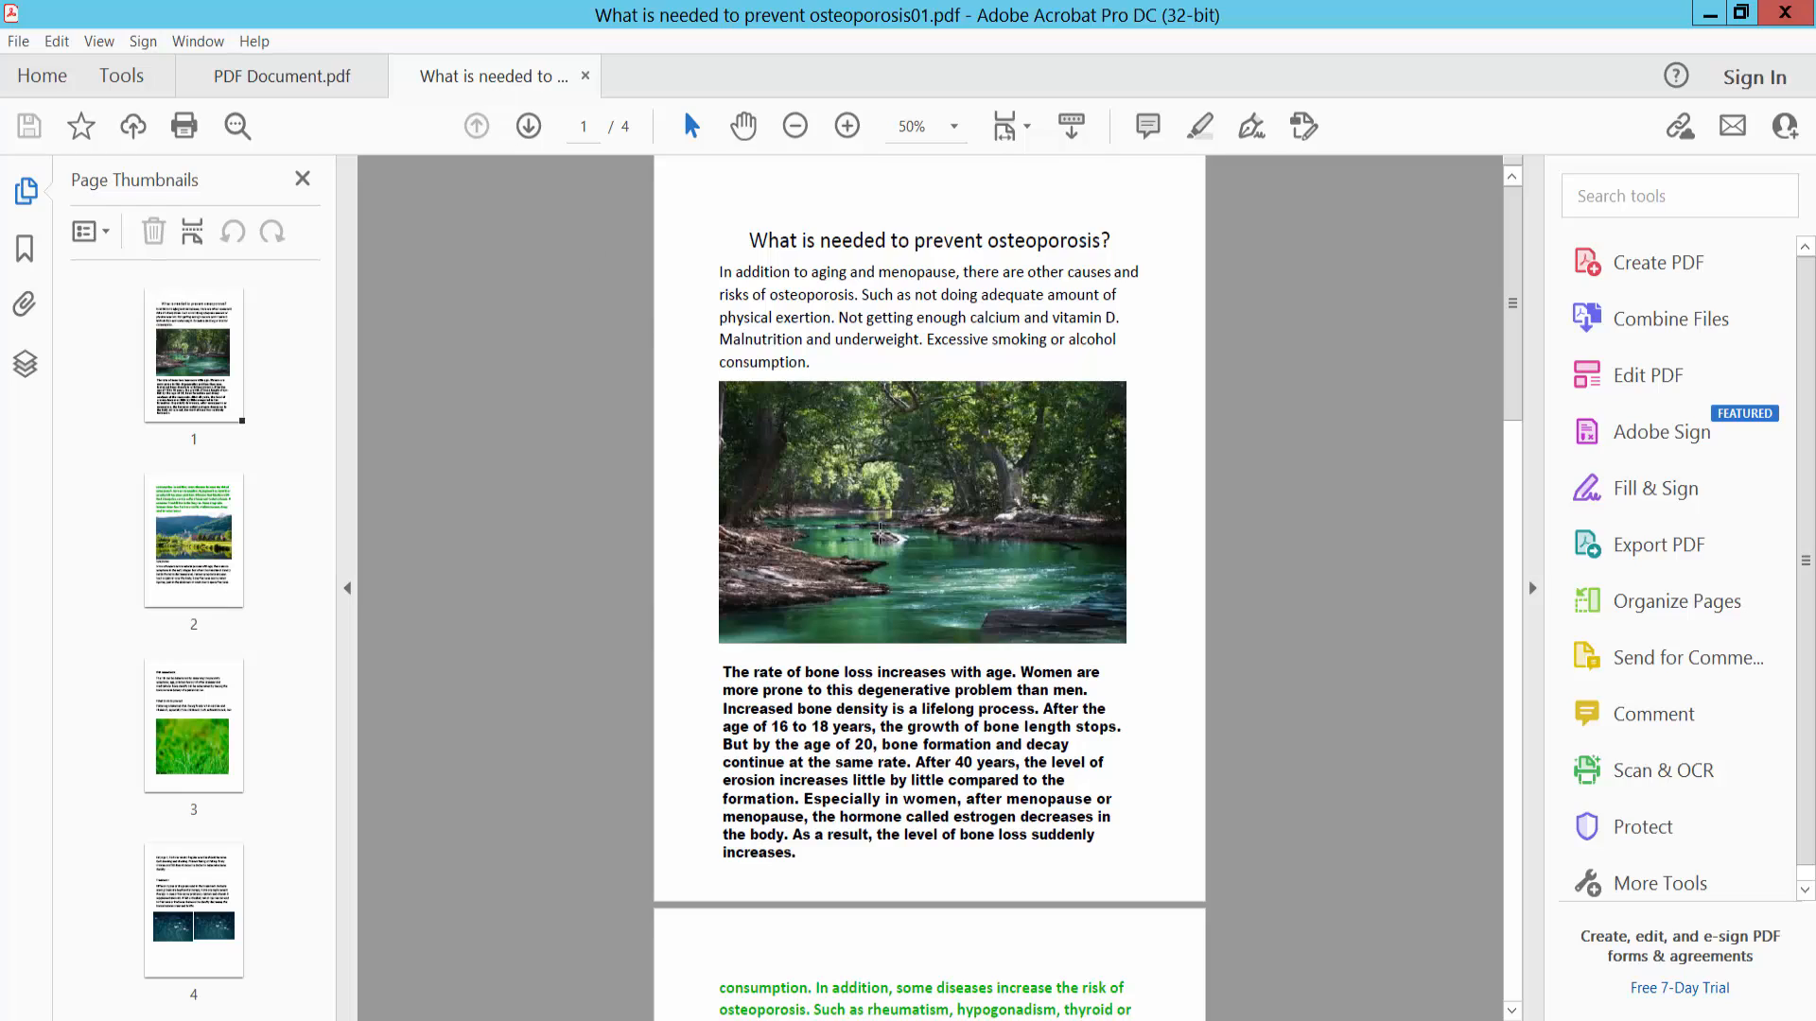
click(193, 354)
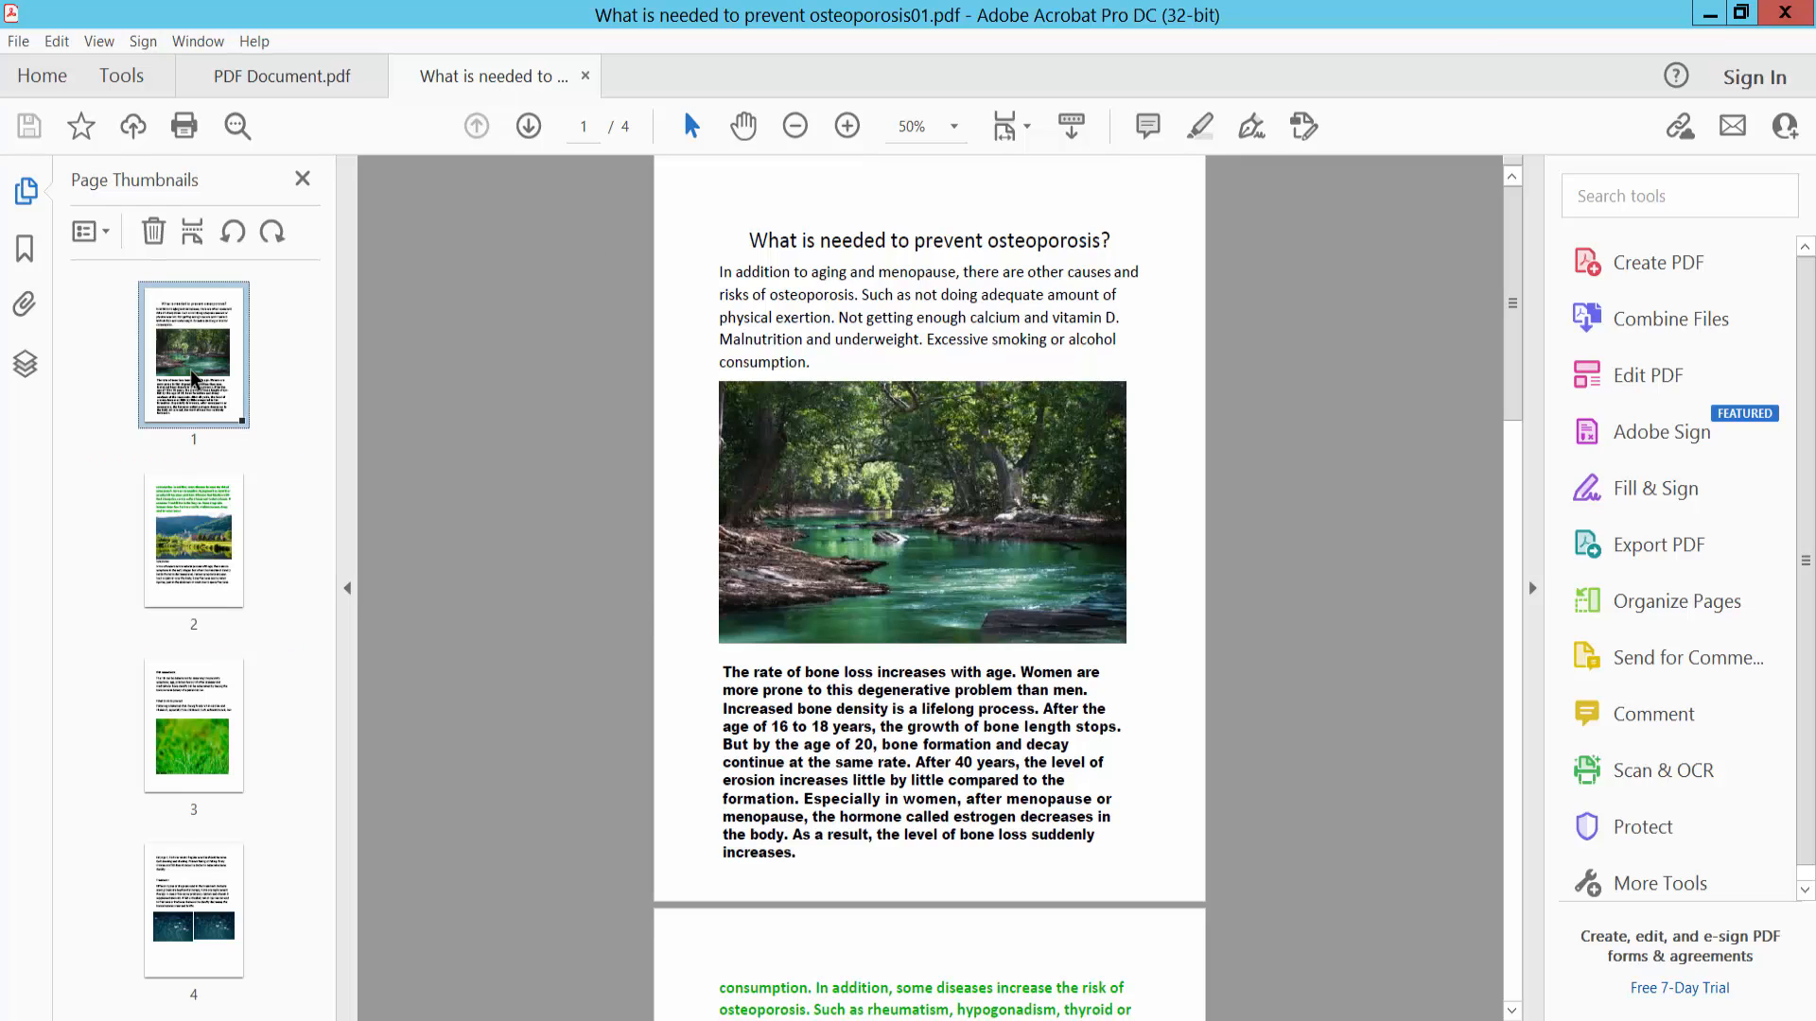
right_click(193, 354)
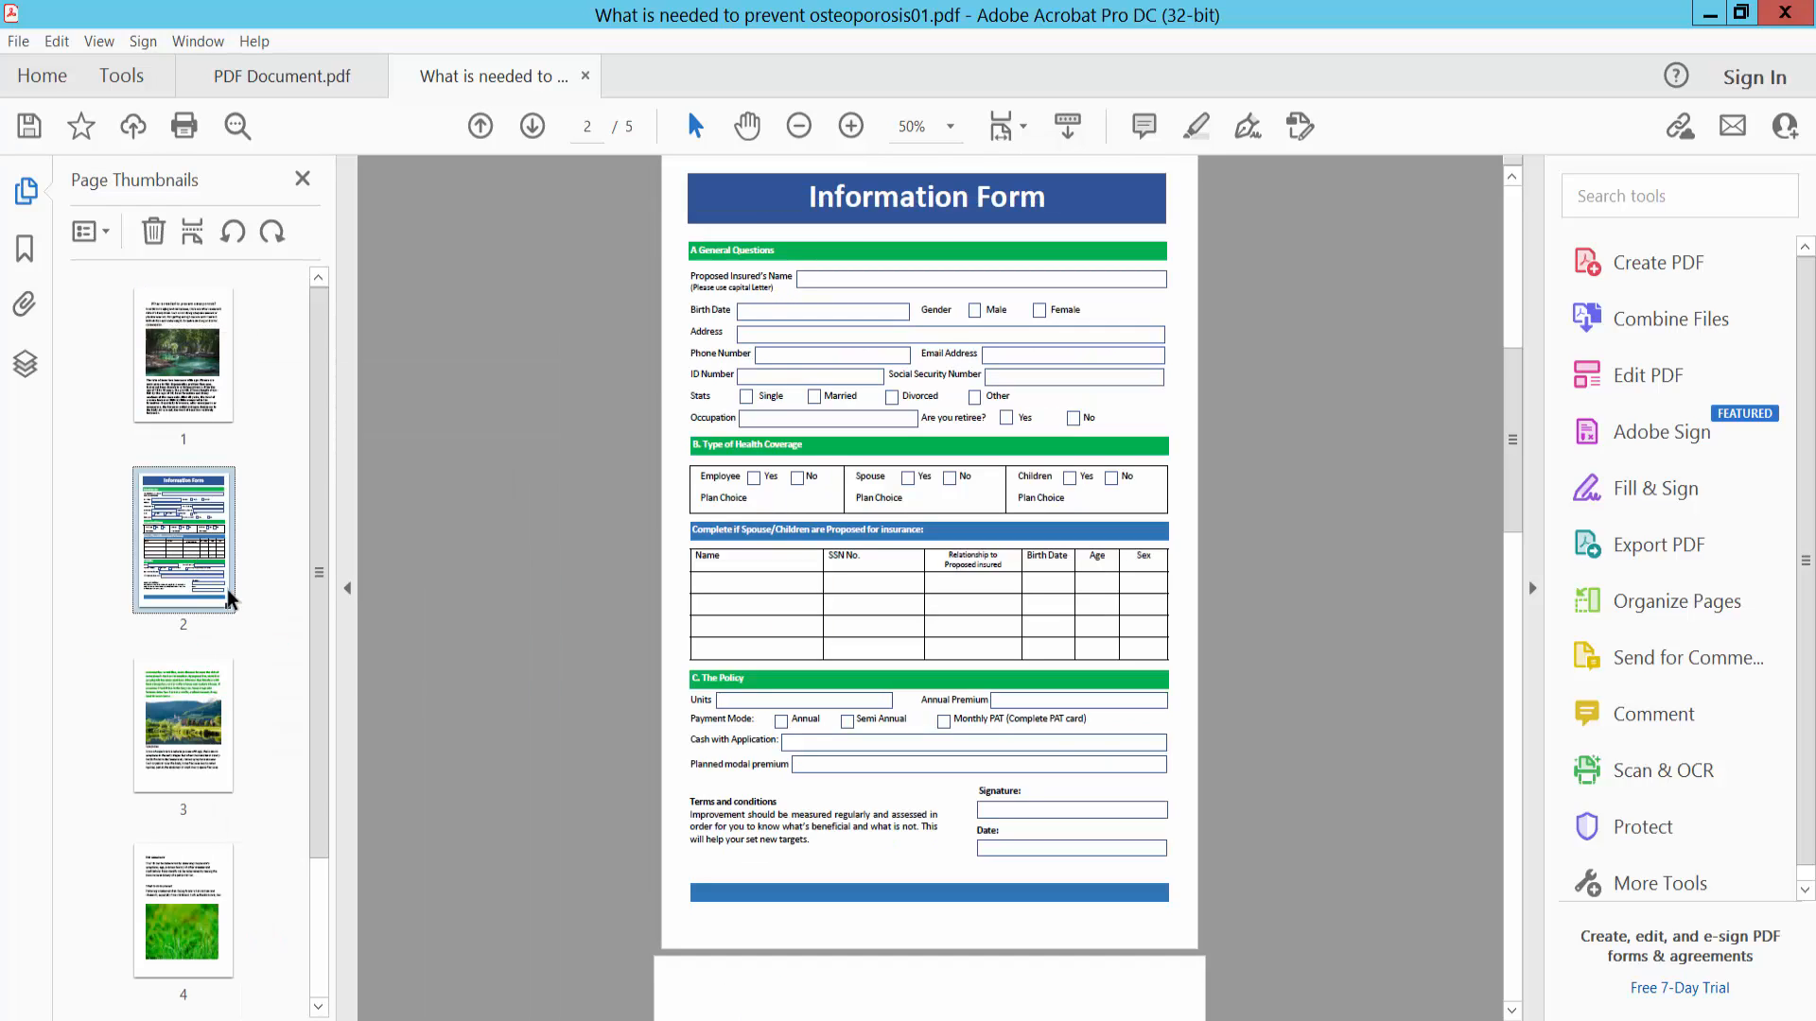
mouse_move(191, 544)
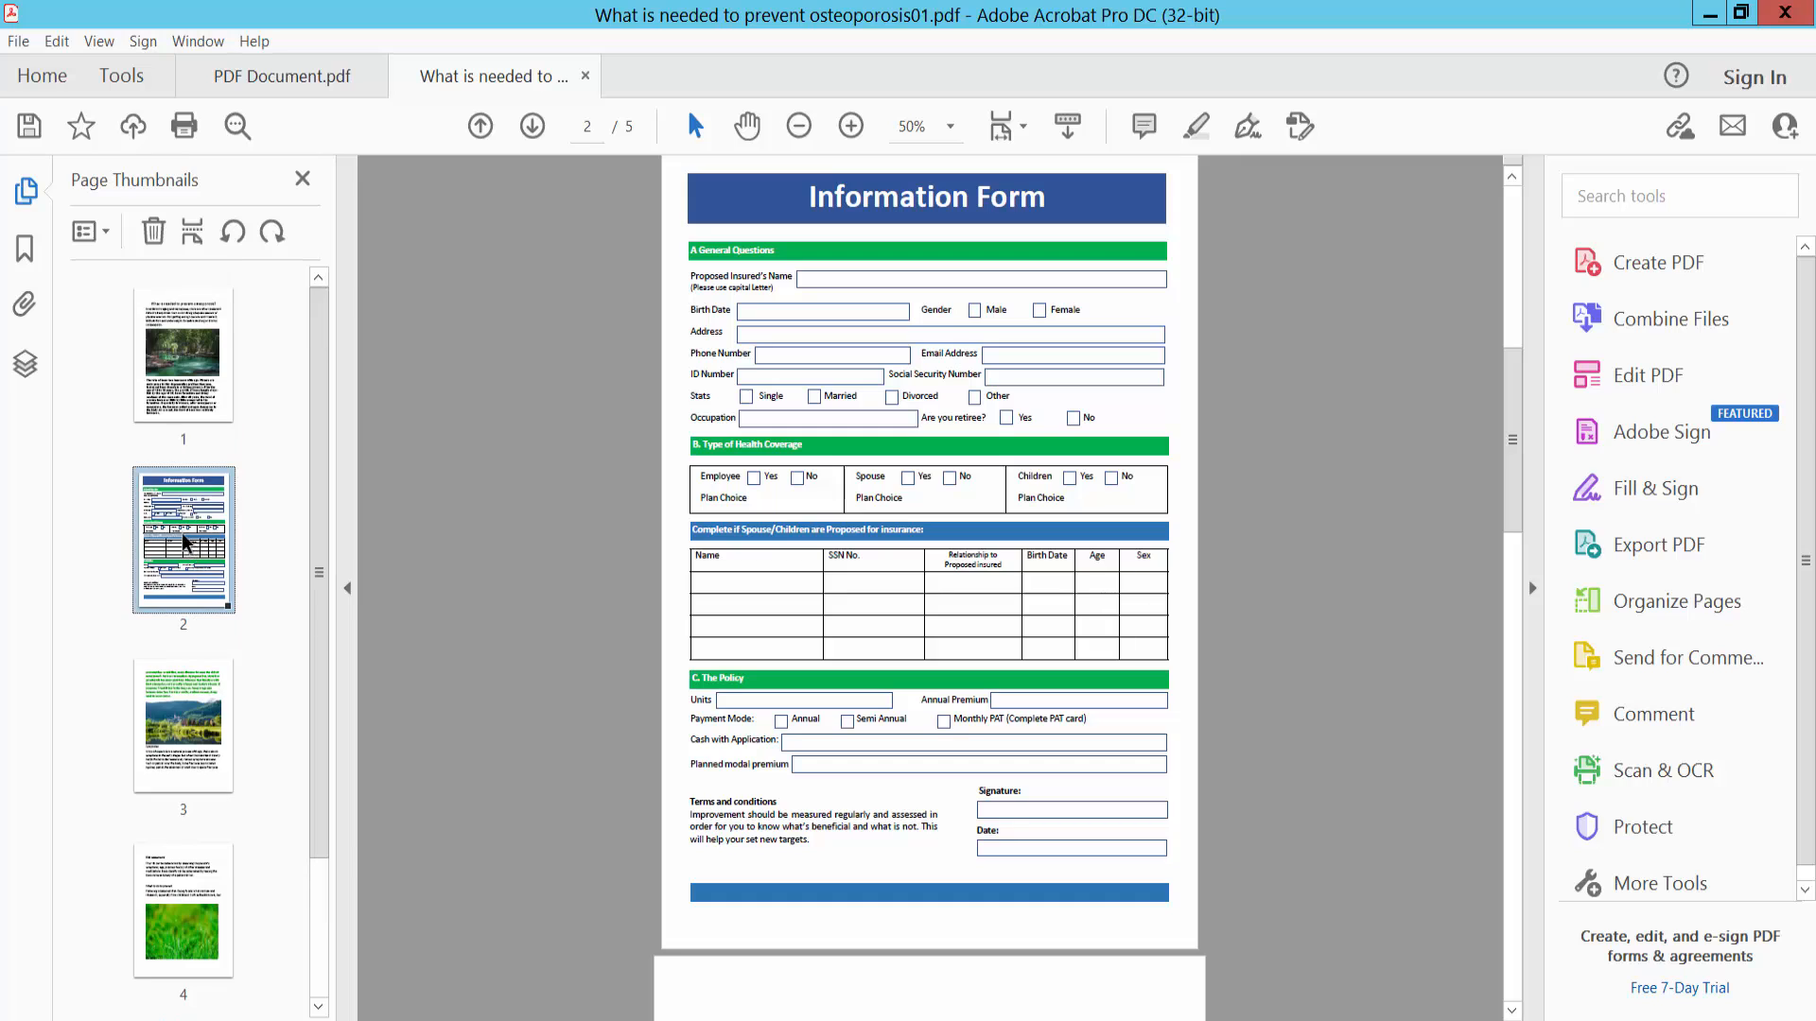
- Lay out the osteoporosis PDF as five page thumbnails with no pages selected
click(121, 75)
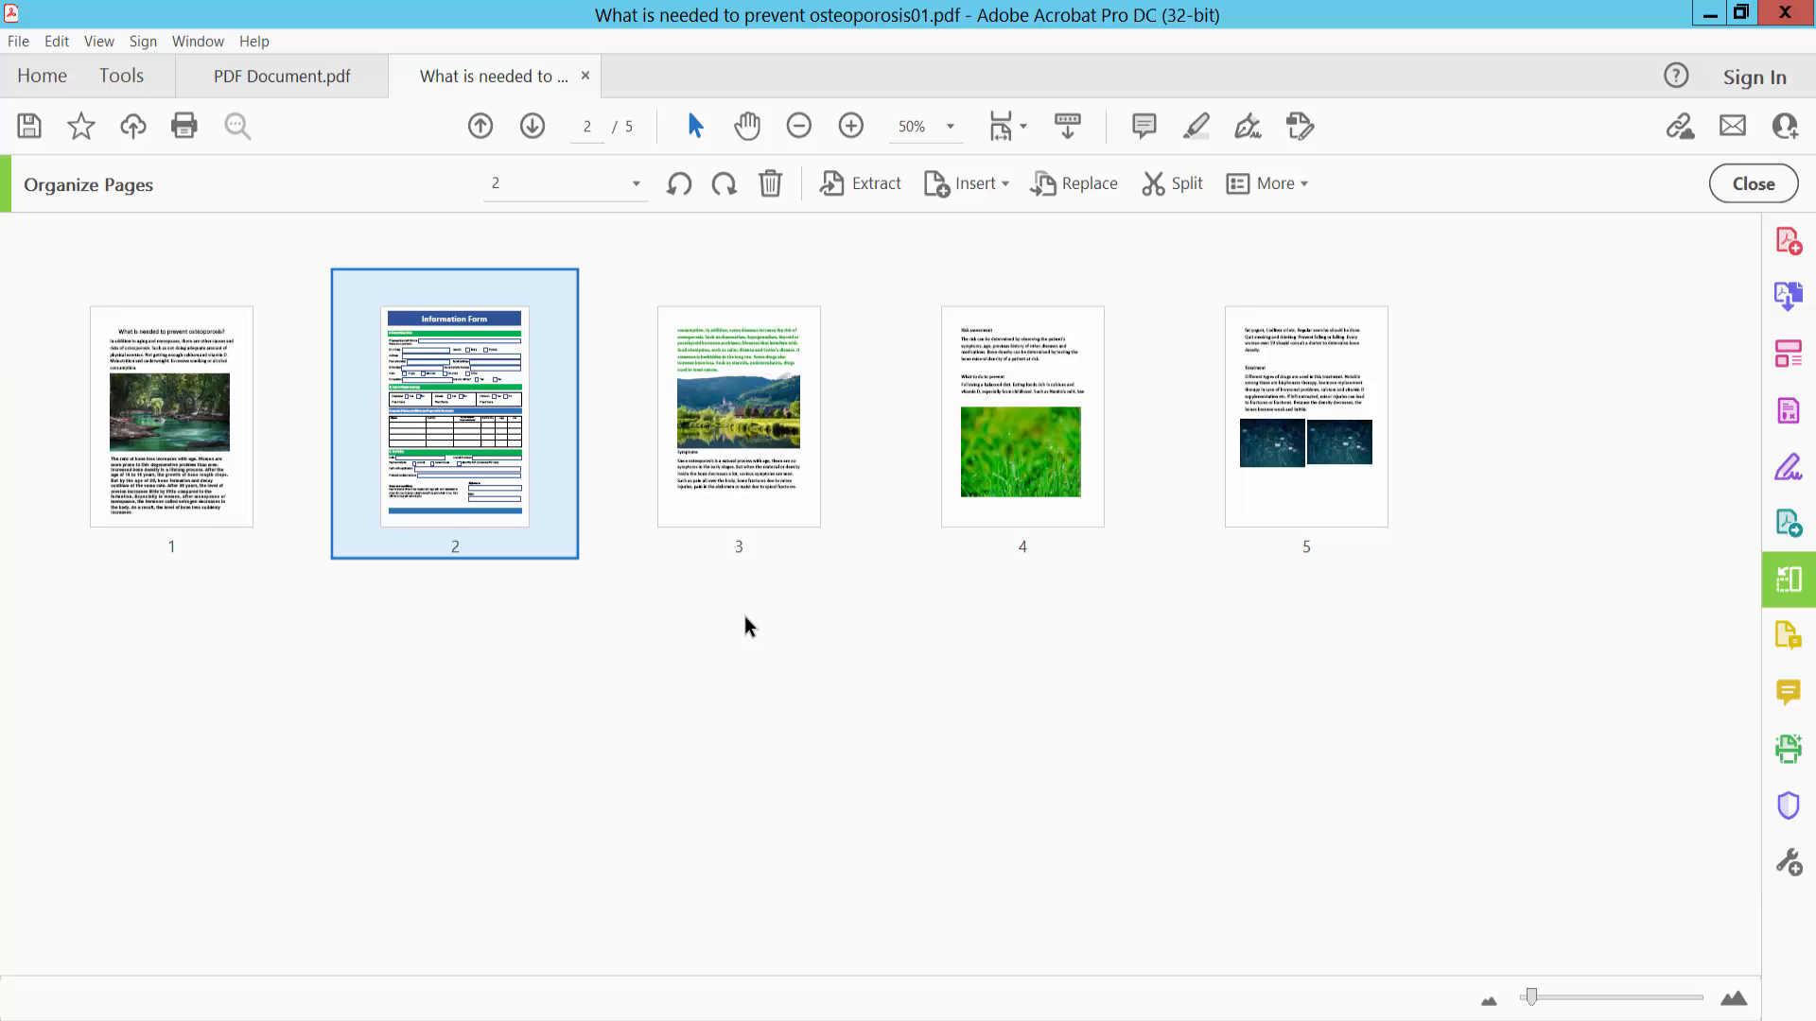
click(280, 75)
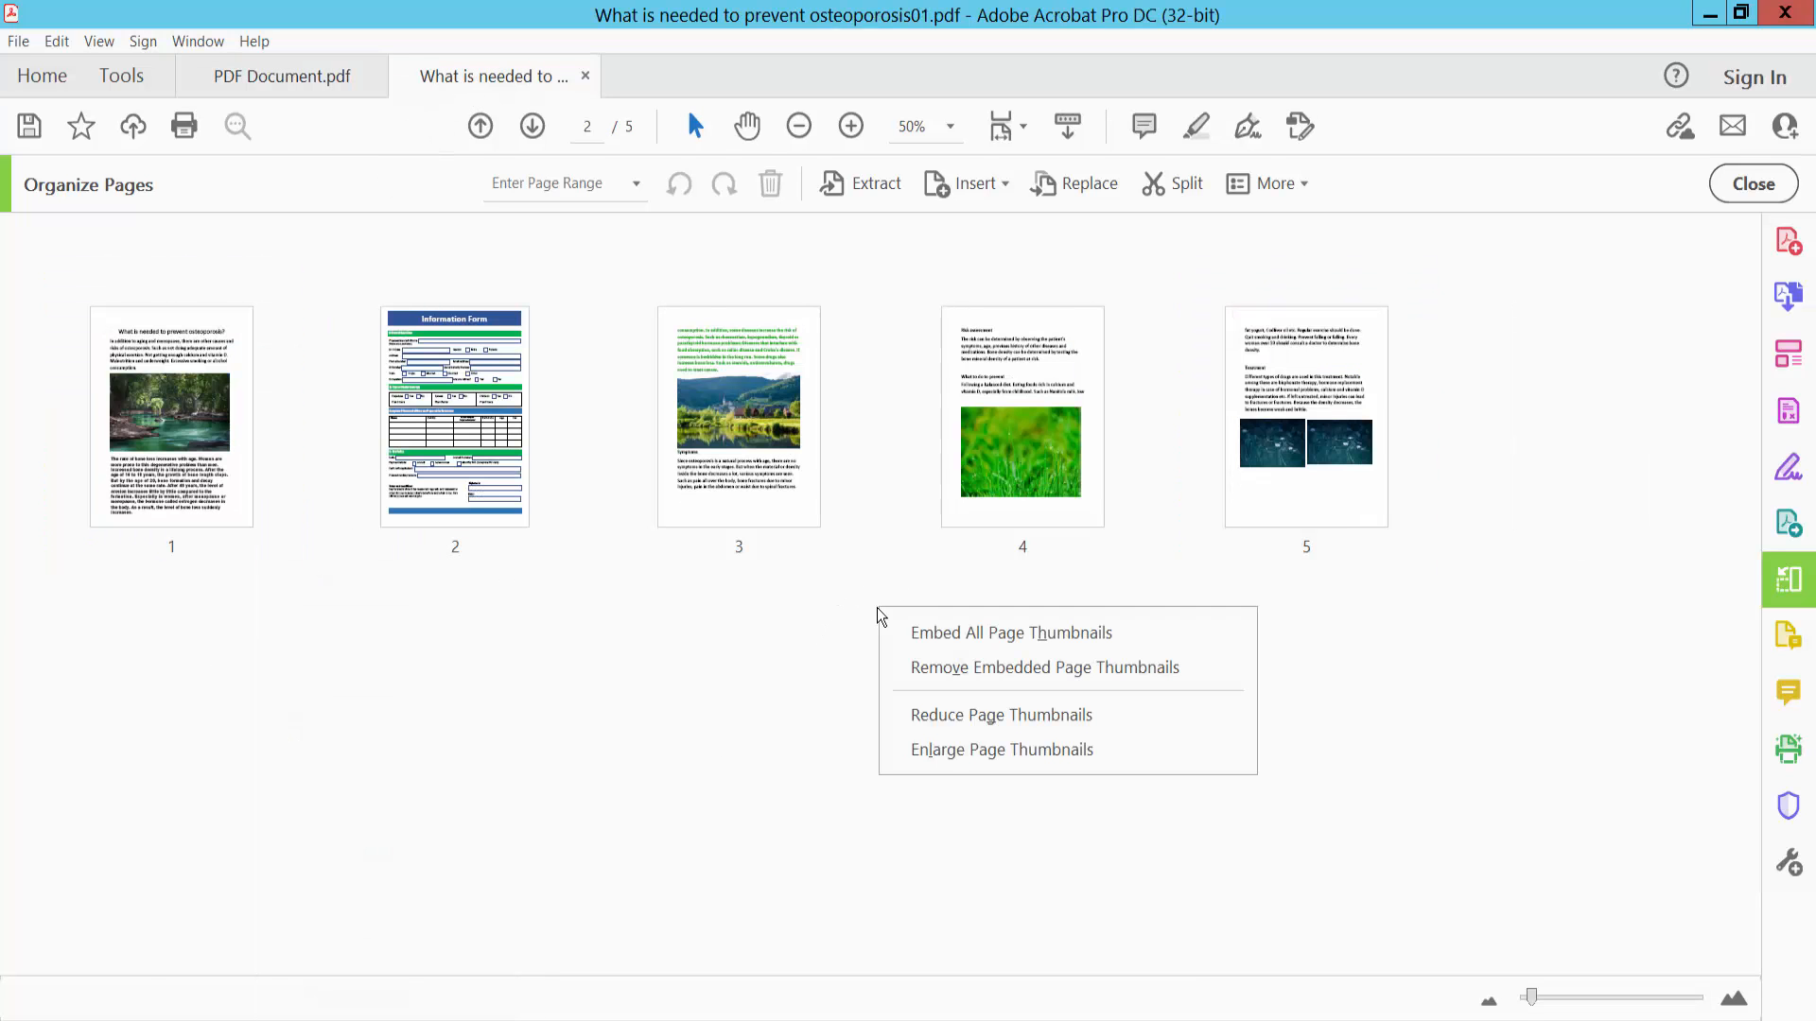
- Paste the History of Tea page at the end as page 6
right_click(1305, 416)
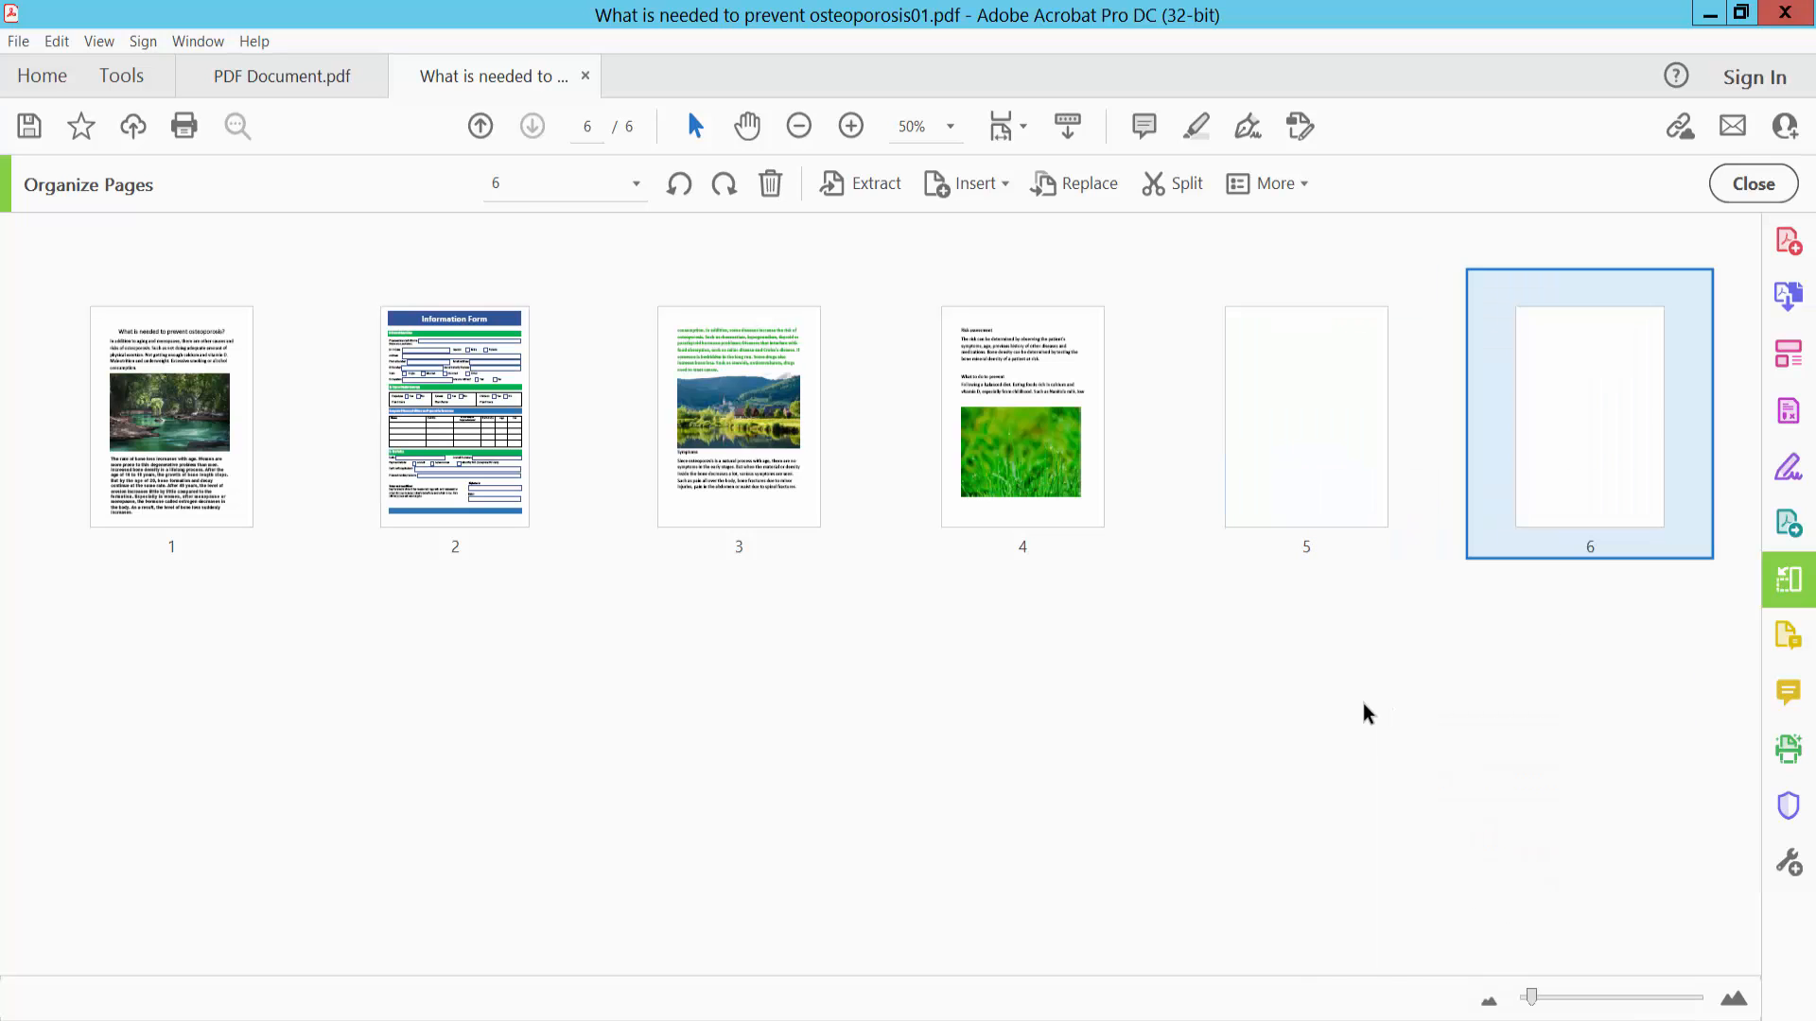
mouse_move(1561, 442)
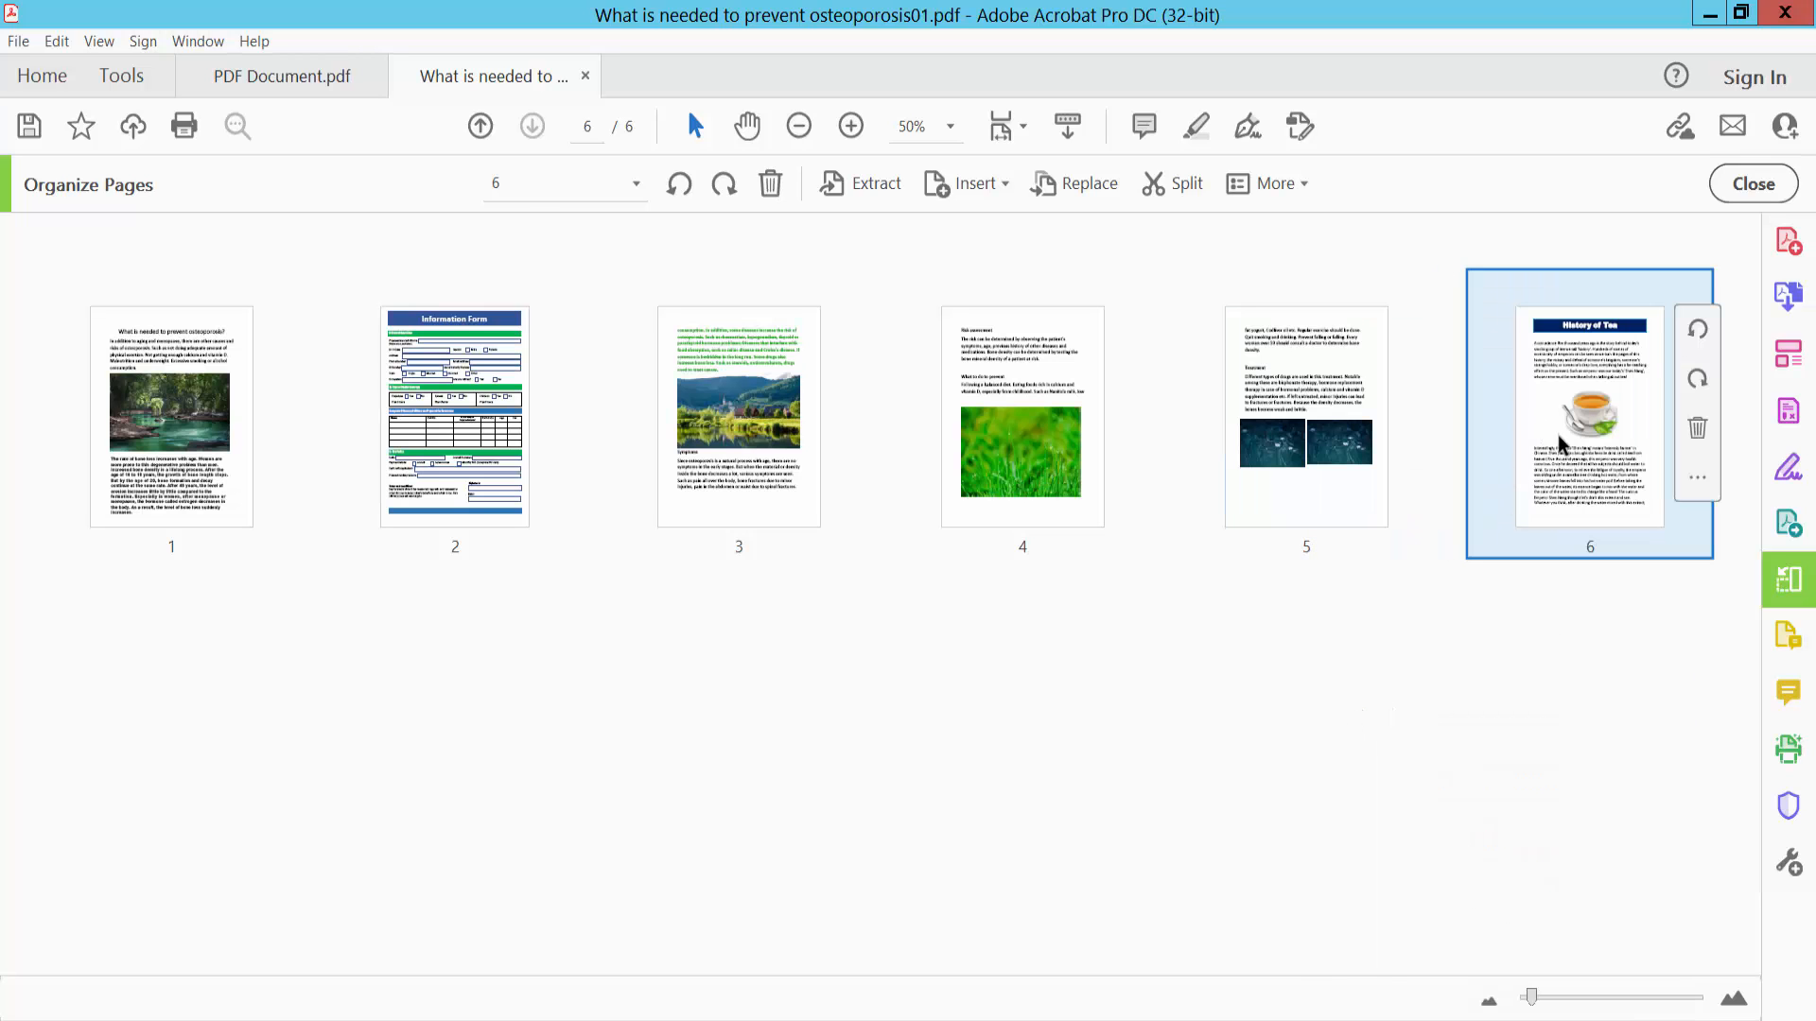
mouse_move(715, 726)
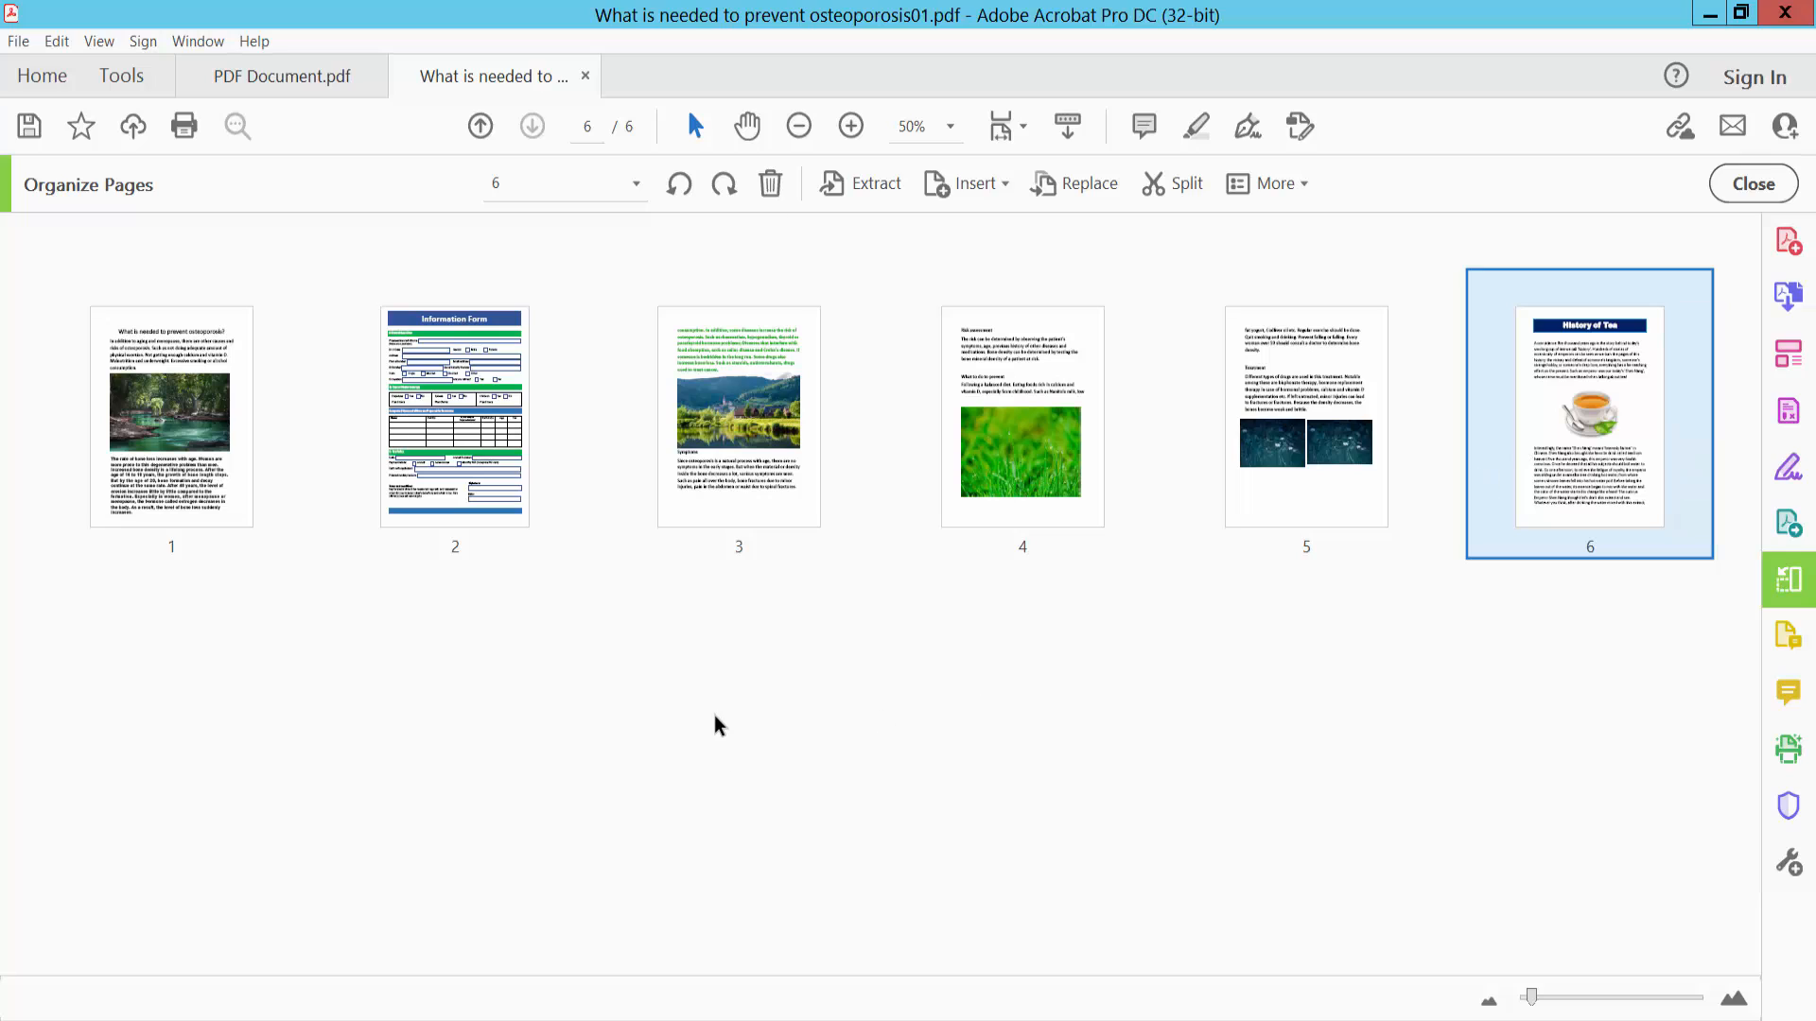
mouse_move(718, 721)
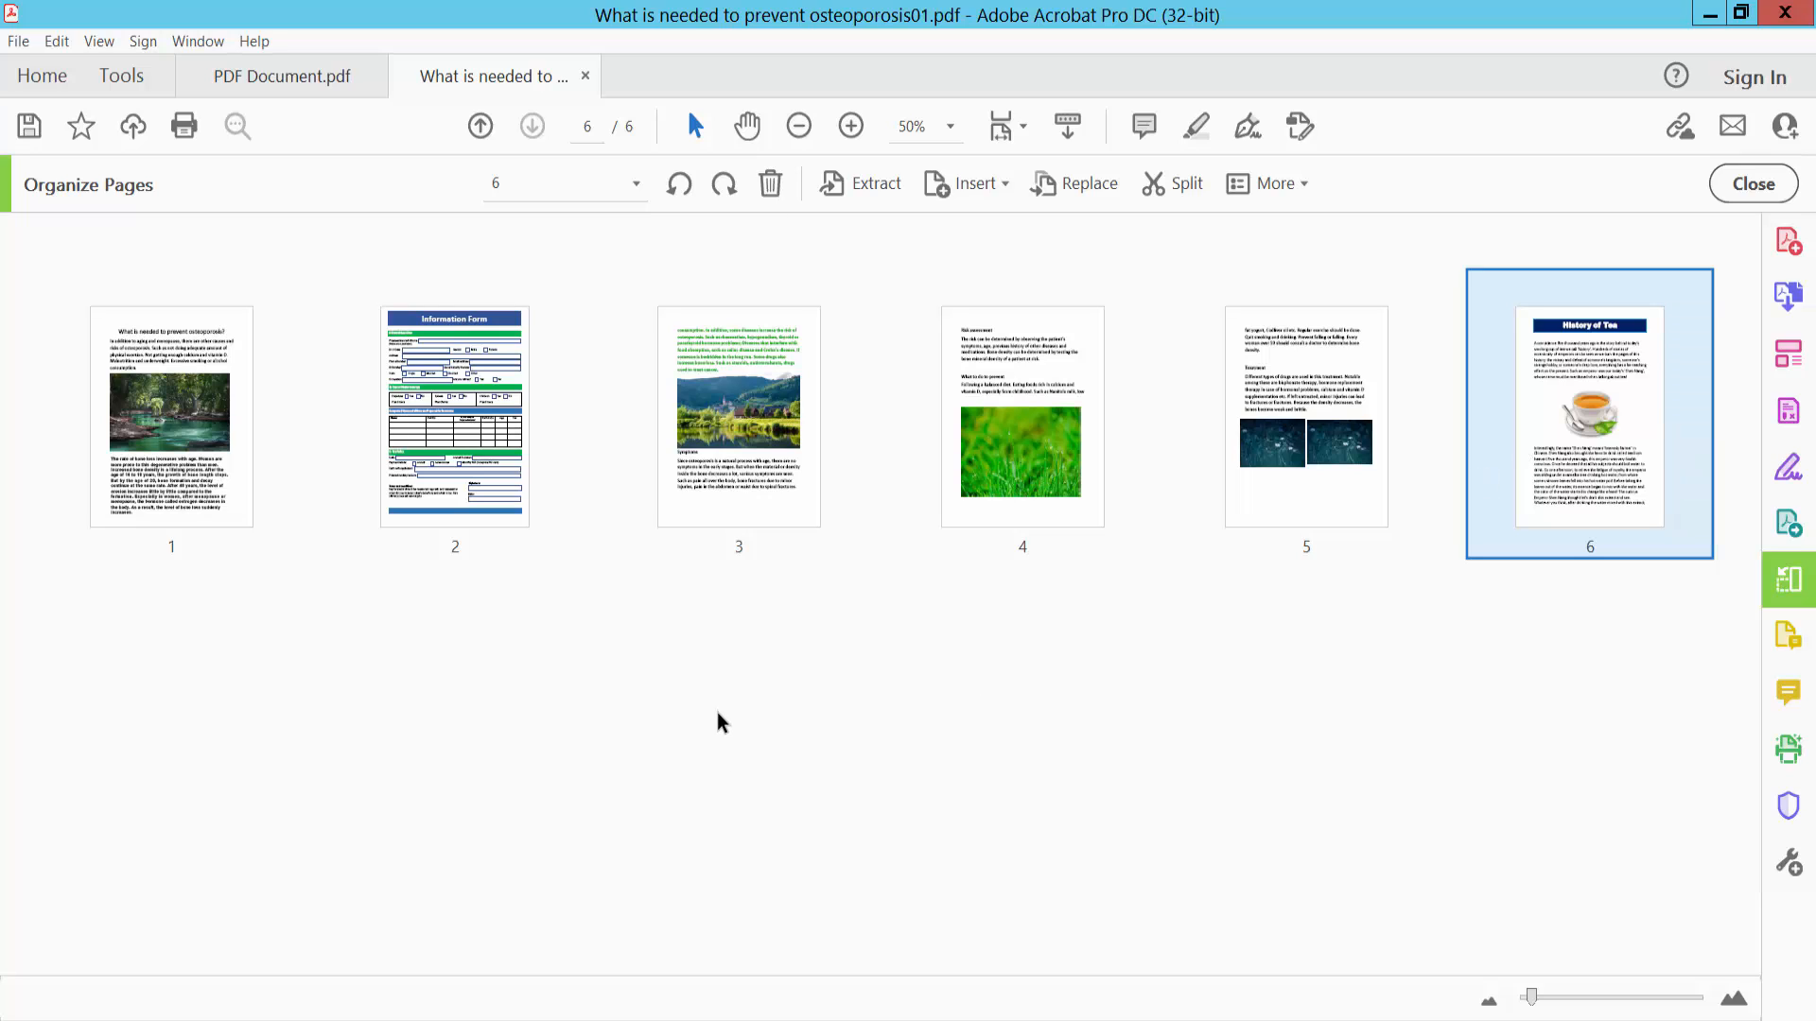